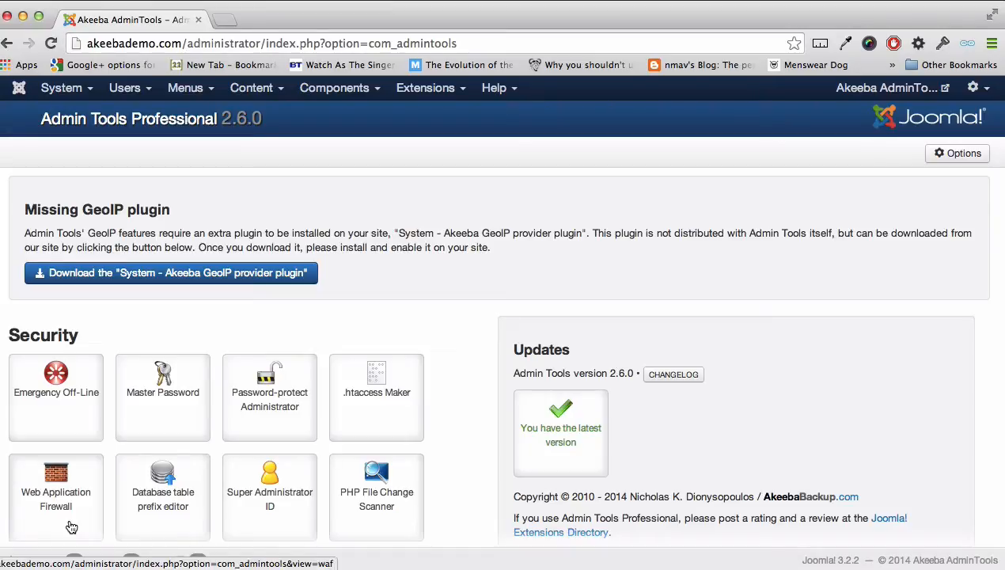
mouse_move(67, 505)
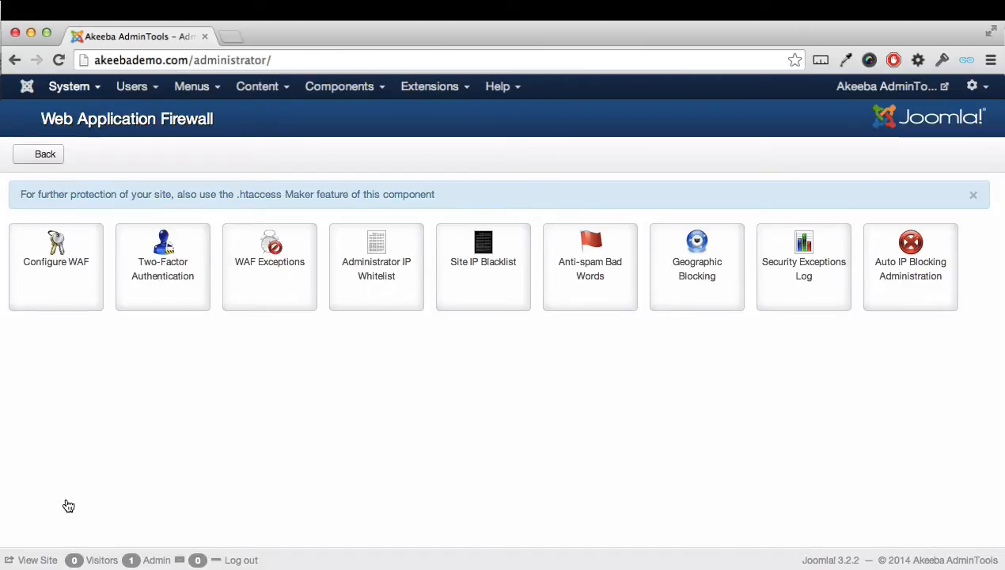
mouse_move(69, 493)
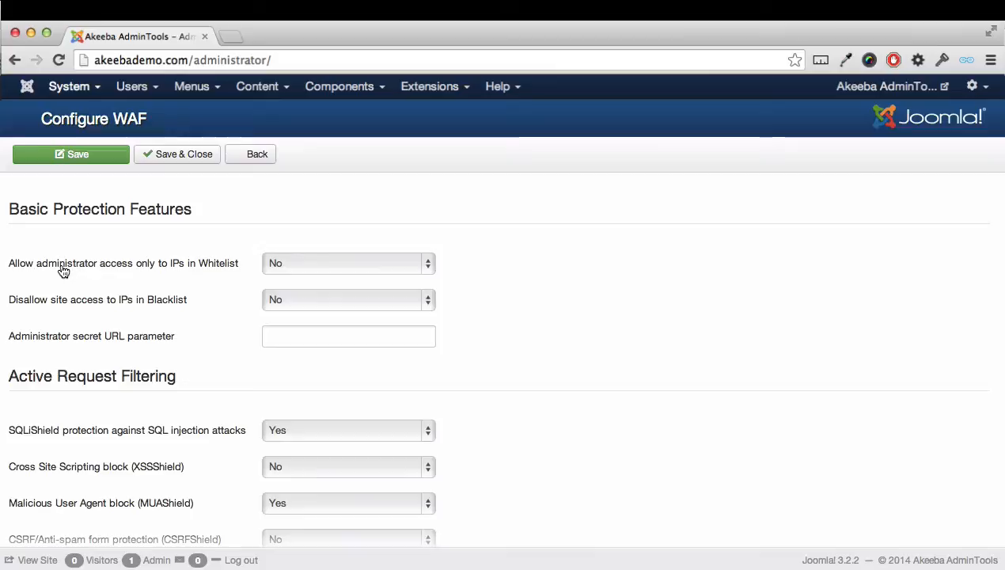
Scroll the WAF configuration form down to the Active Request Filtering section.
scroll("down", 3)
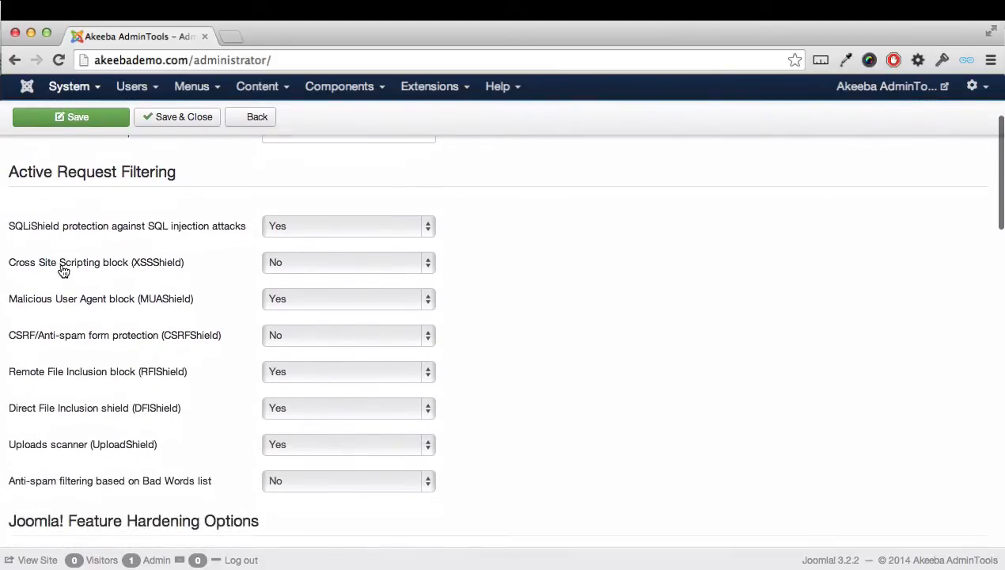
scroll("down", 3)
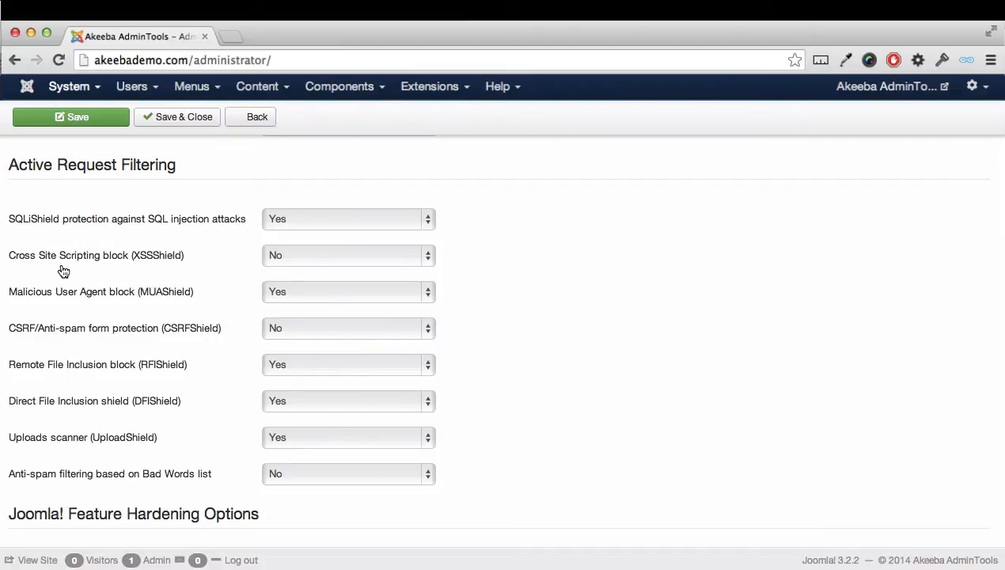
Limit 'Allow access to Joomla! extensions installer' to Only Super Administrator.
scroll("down", 3)
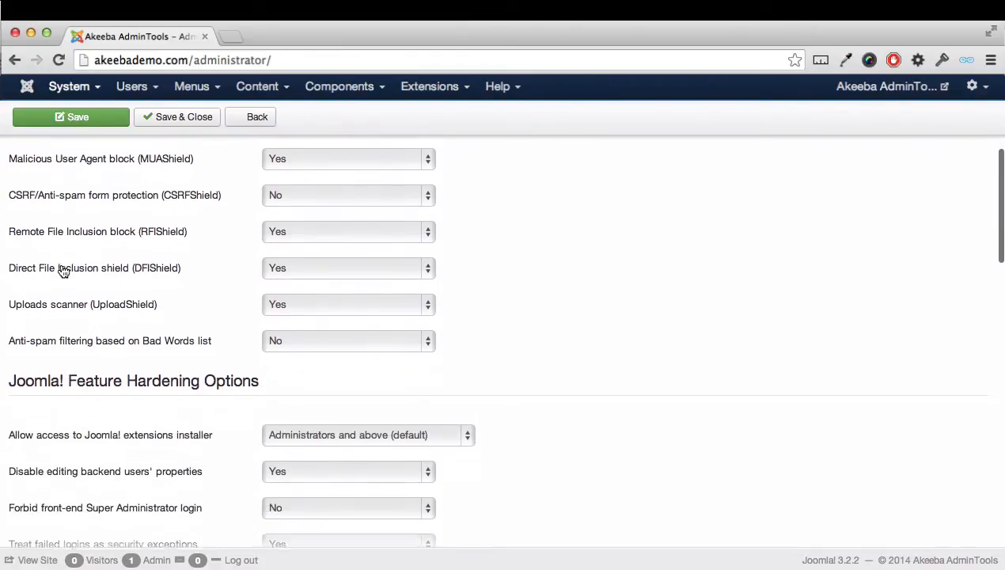
scroll("down", 3)
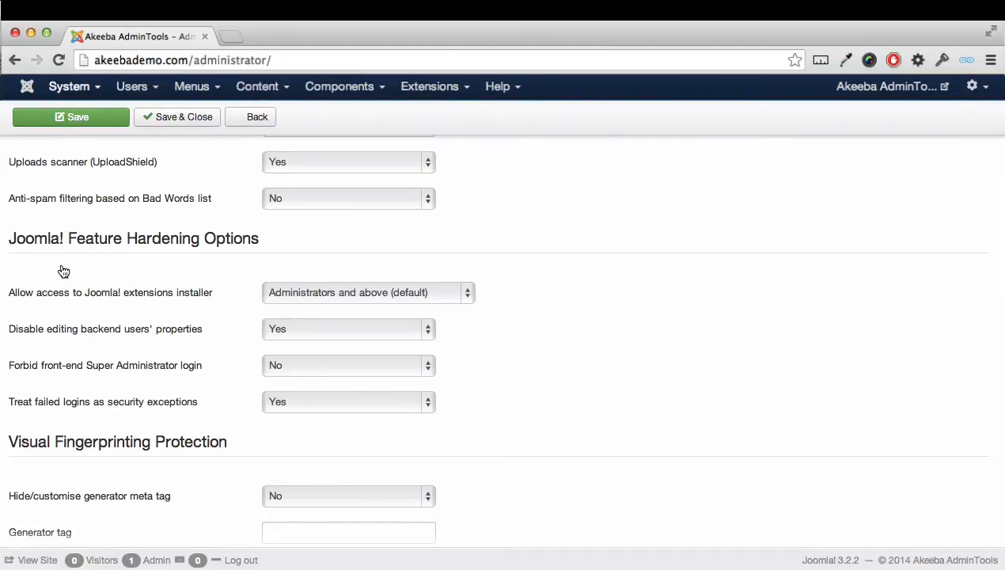
mouse_move(167, 299)
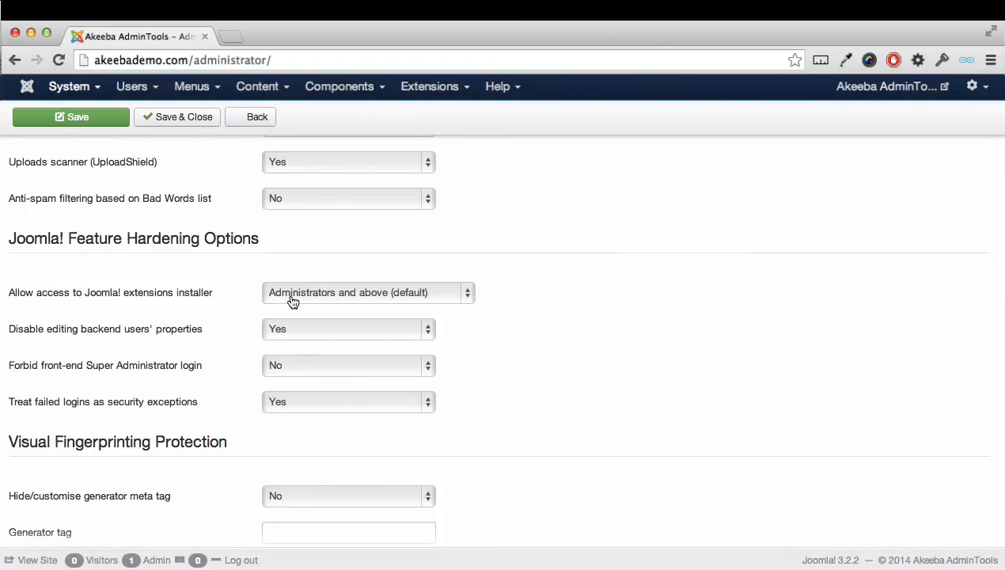
left_click(367, 292)
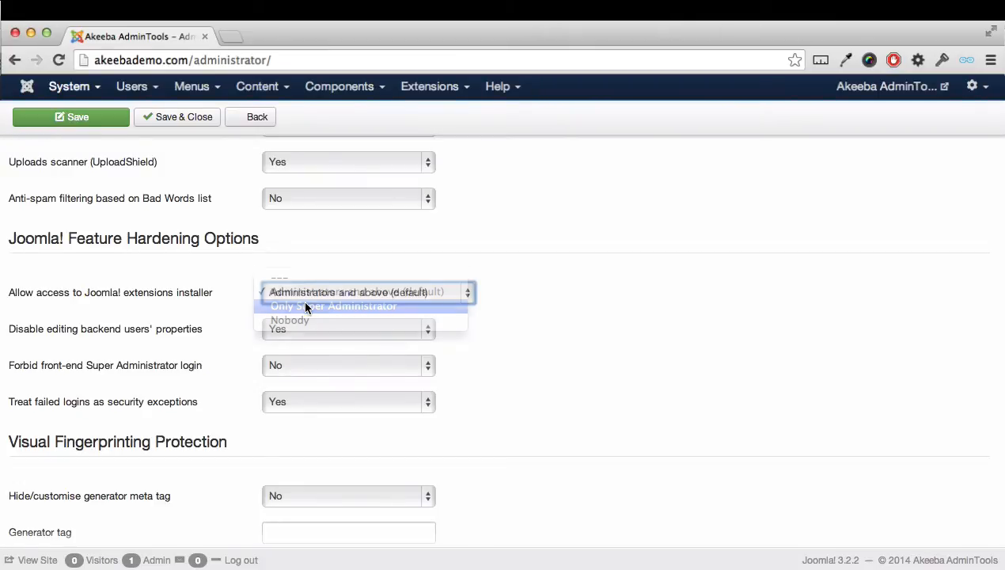
left_click(334, 306)
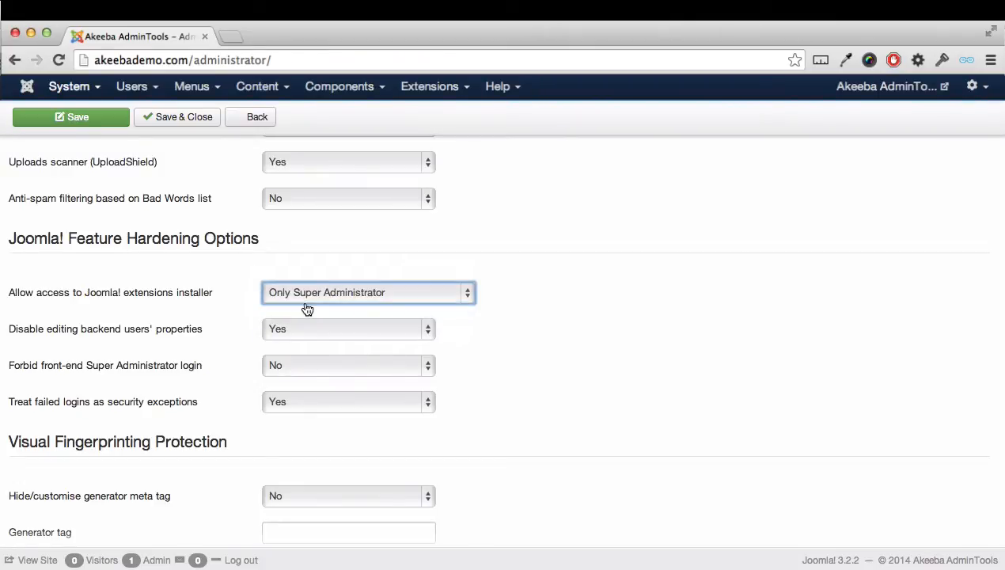
mouse_move(245, 353)
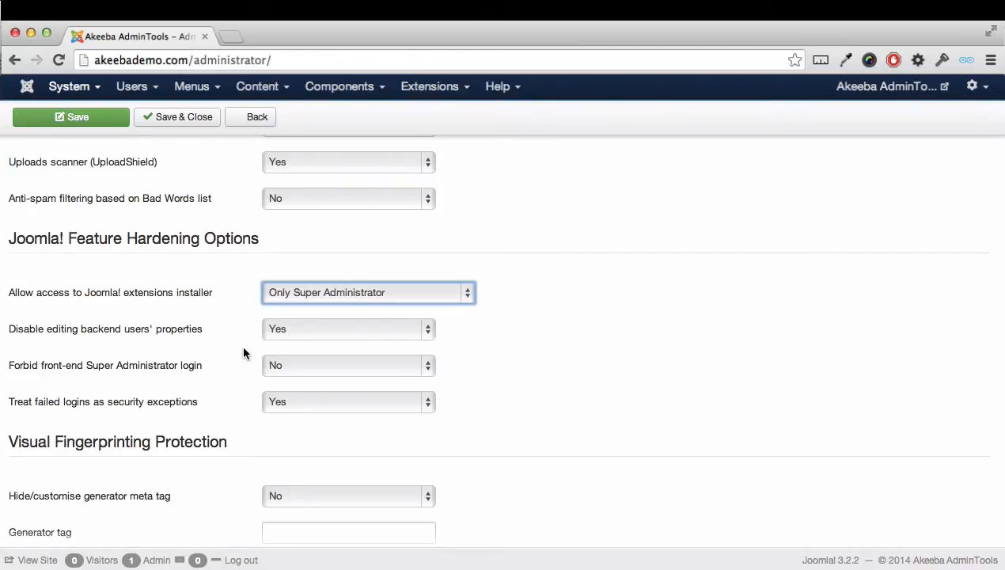
mouse_move(316, 339)
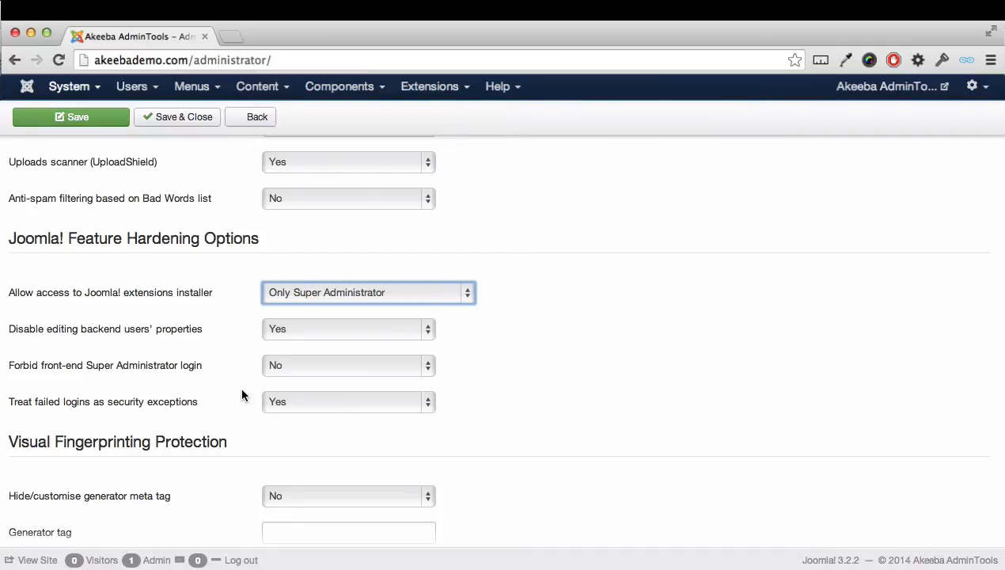
mouse_move(288, 371)
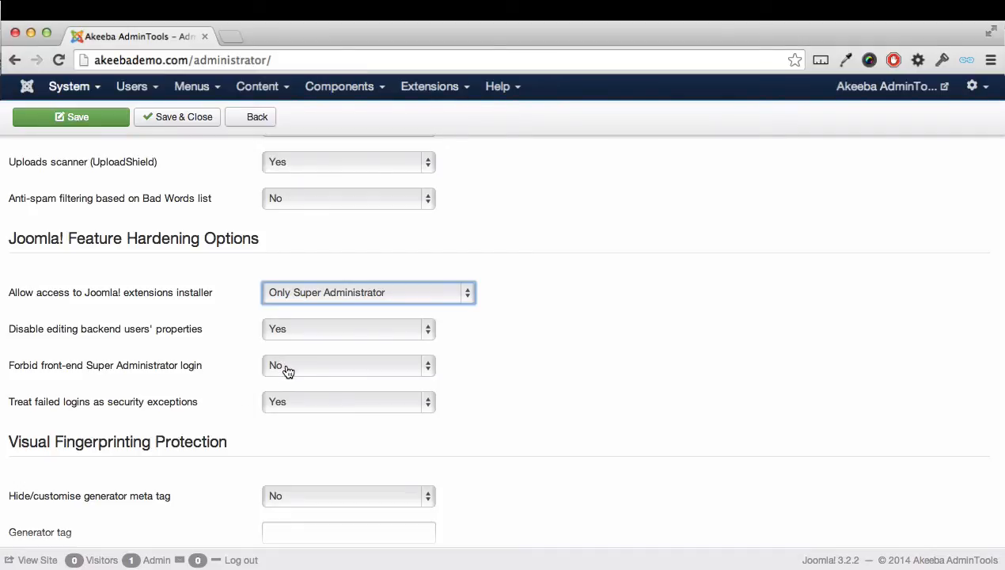
Set 'Forbid front-end Super Administrator login' to Yes.
left_click(348, 365)
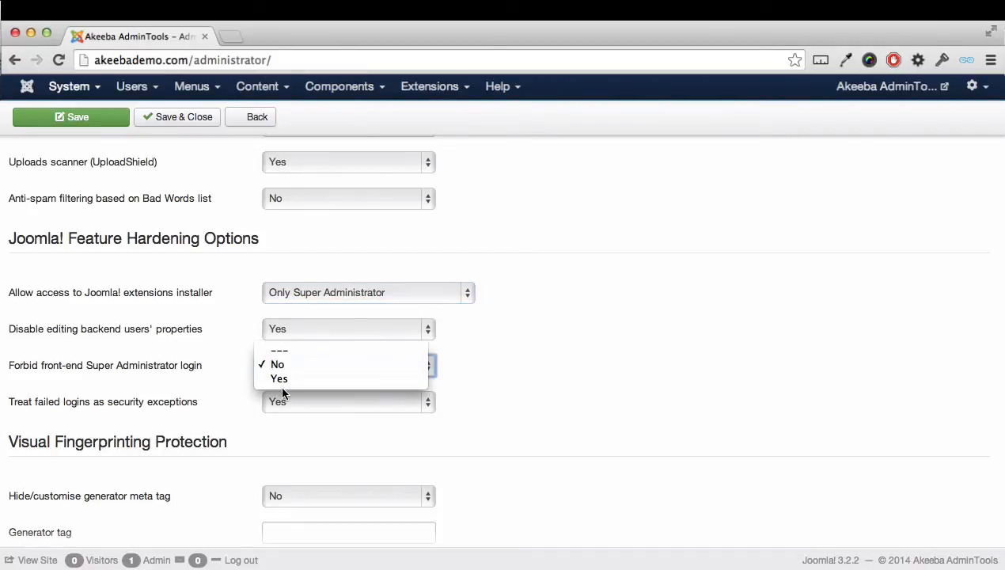
left_click(279, 379)
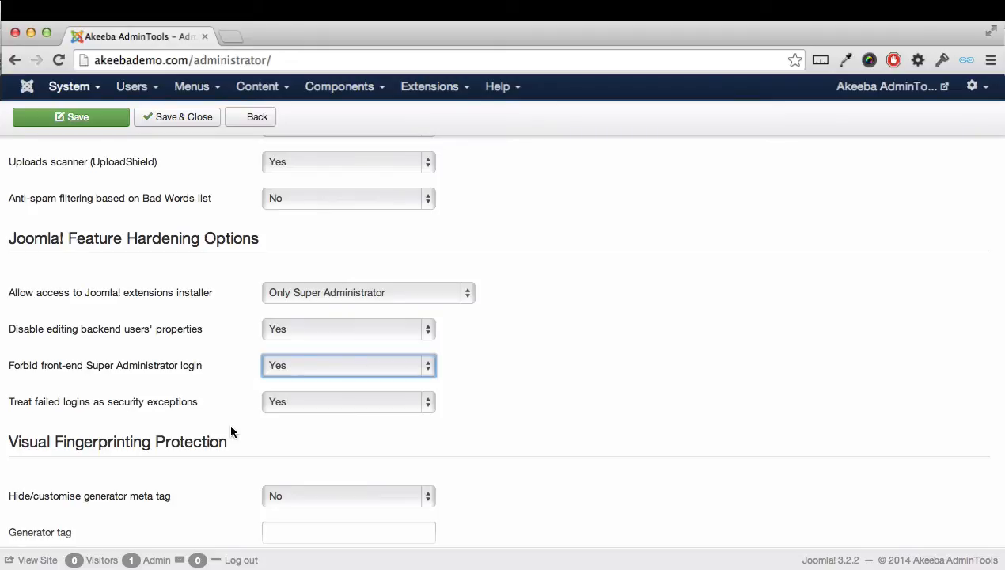
Enable customising the generator meta tag and enter 'Wordpress' as the generator tag.
scroll("down", 3)
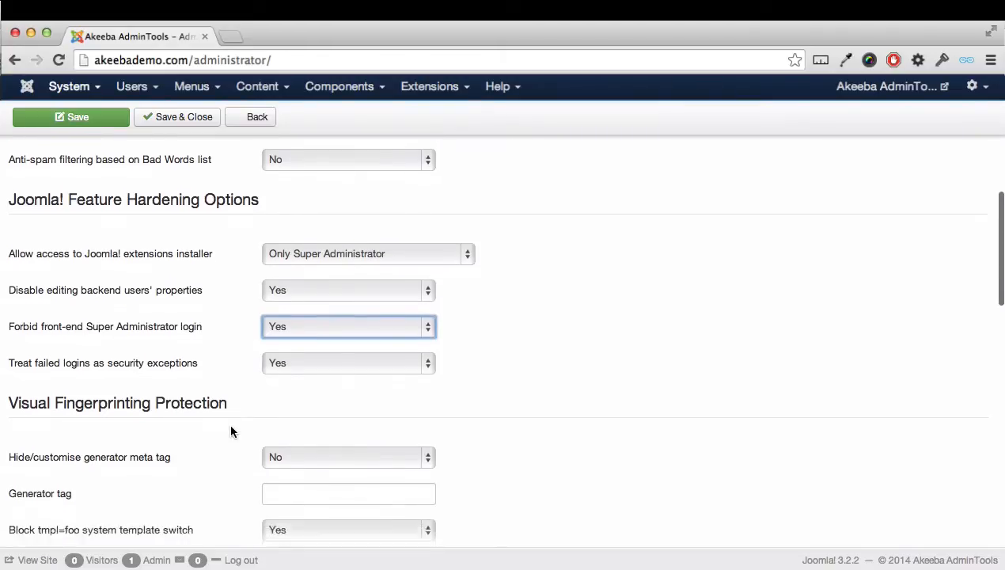
scroll("down", 3)
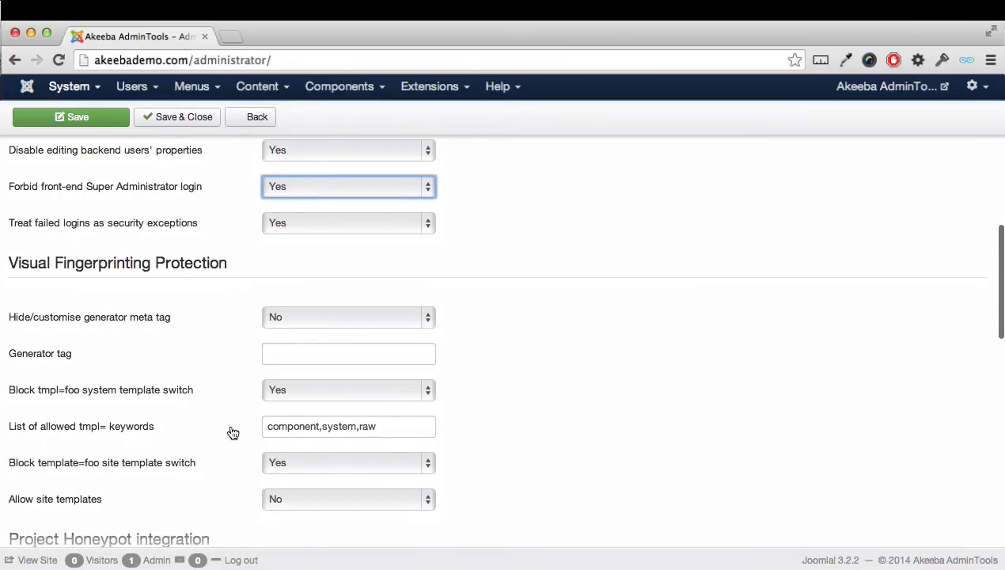
scroll("down", 3)
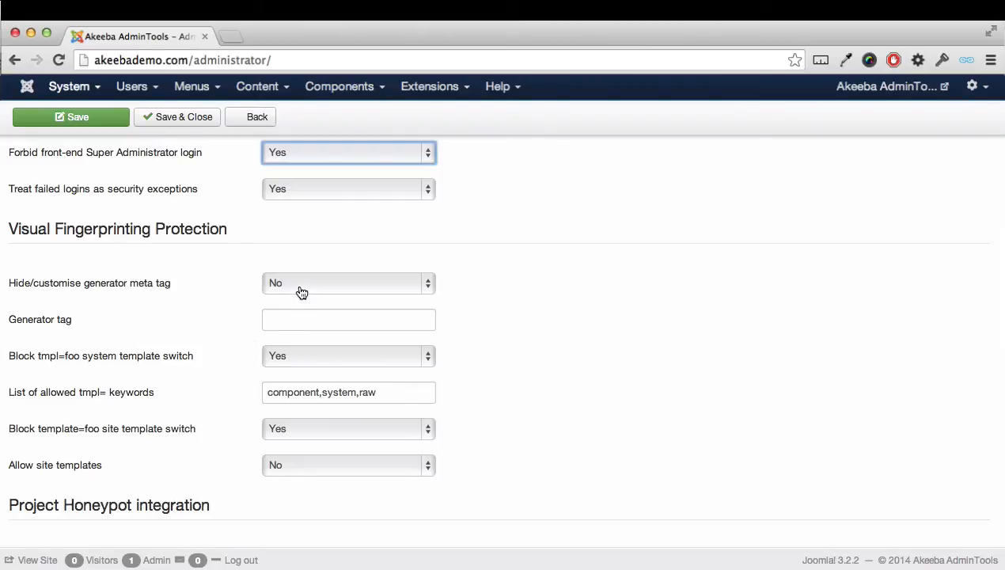
left_click(348, 282)
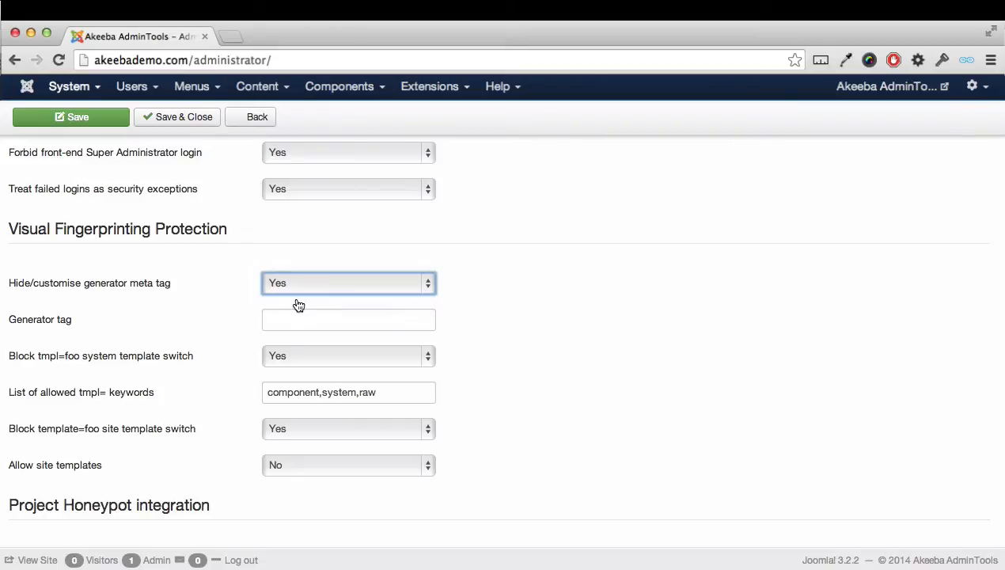
left_click(348, 319)
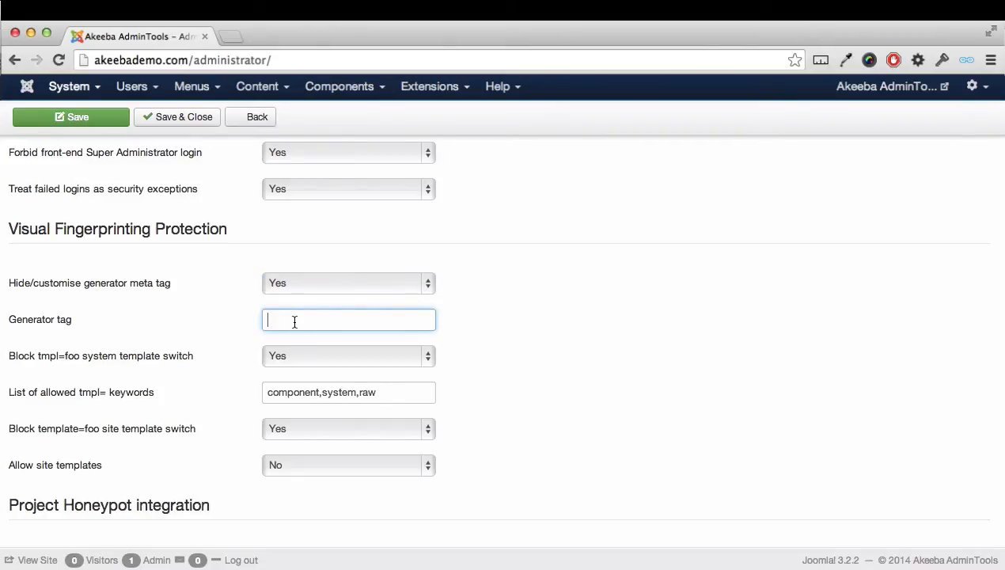
type("Wordp")
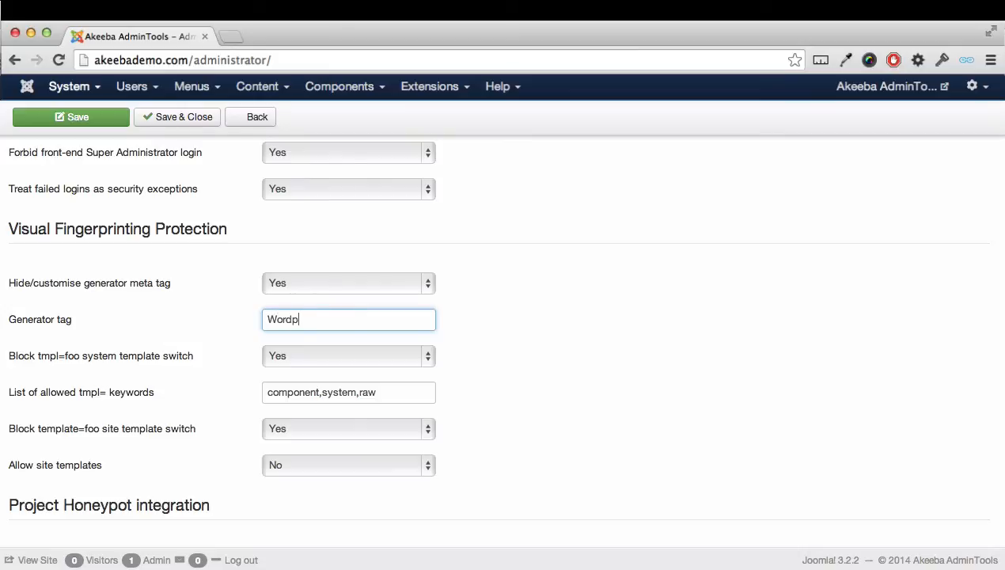
type("ress")
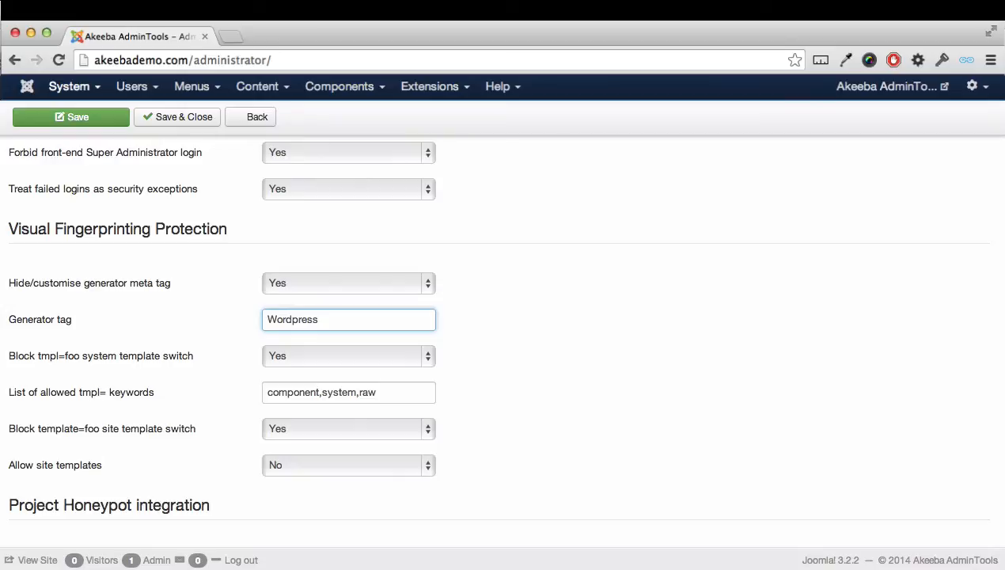
mouse_move(248, 460)
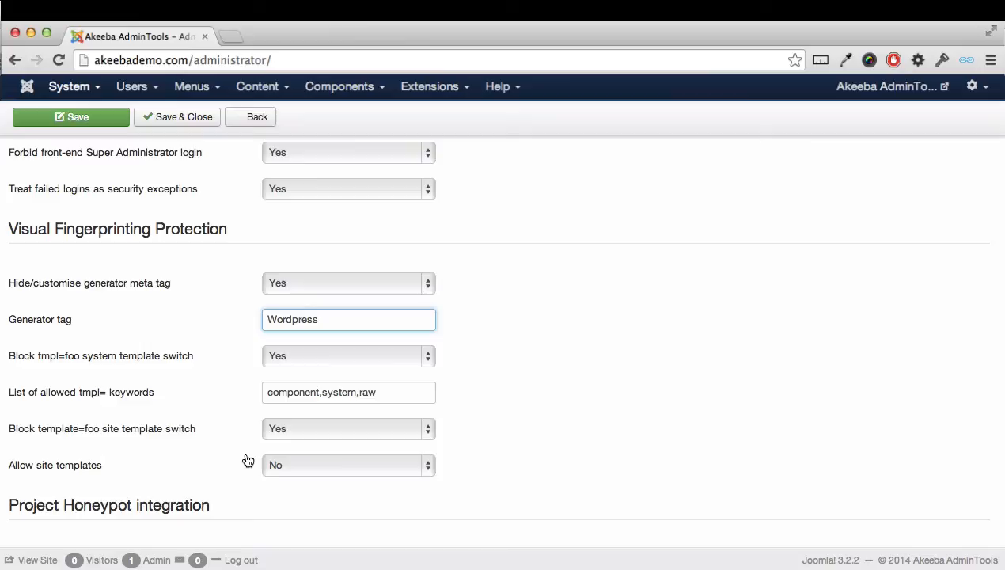
Turn on IP blocking of repeat offenders in Auto-ban Repeat Offenders.
scroll("down", 3)
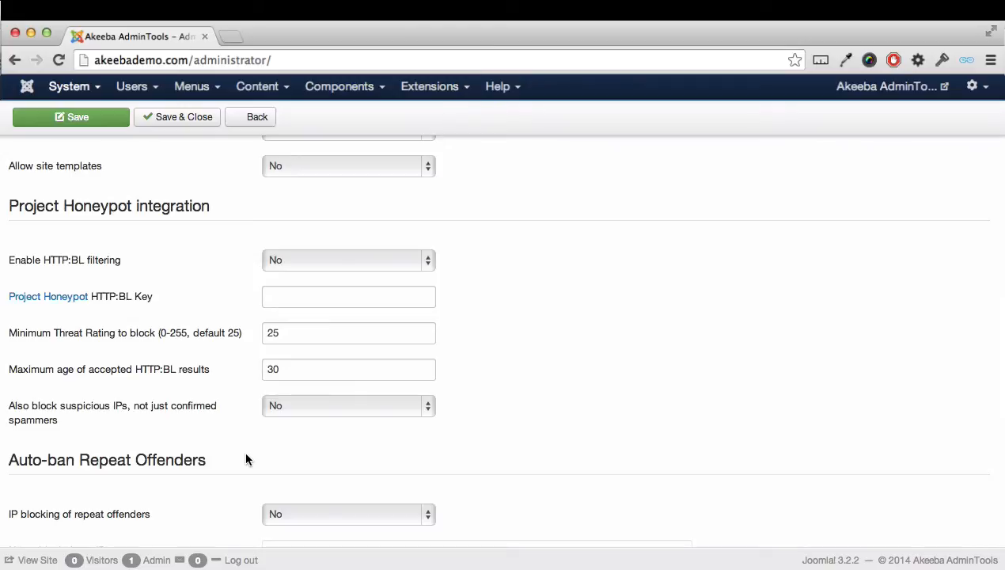
mouse_move(172, 344)
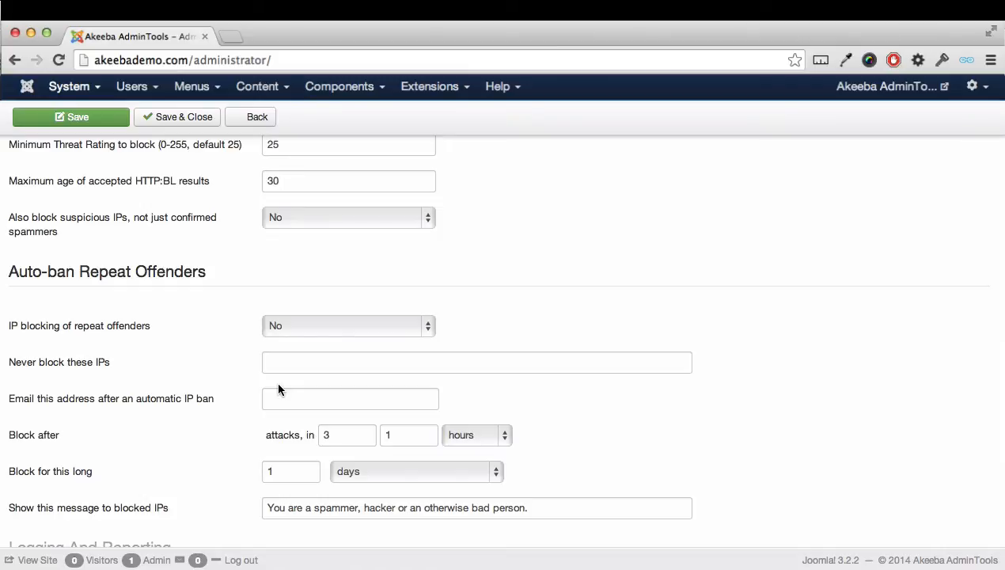
mouse_move(308, 335)
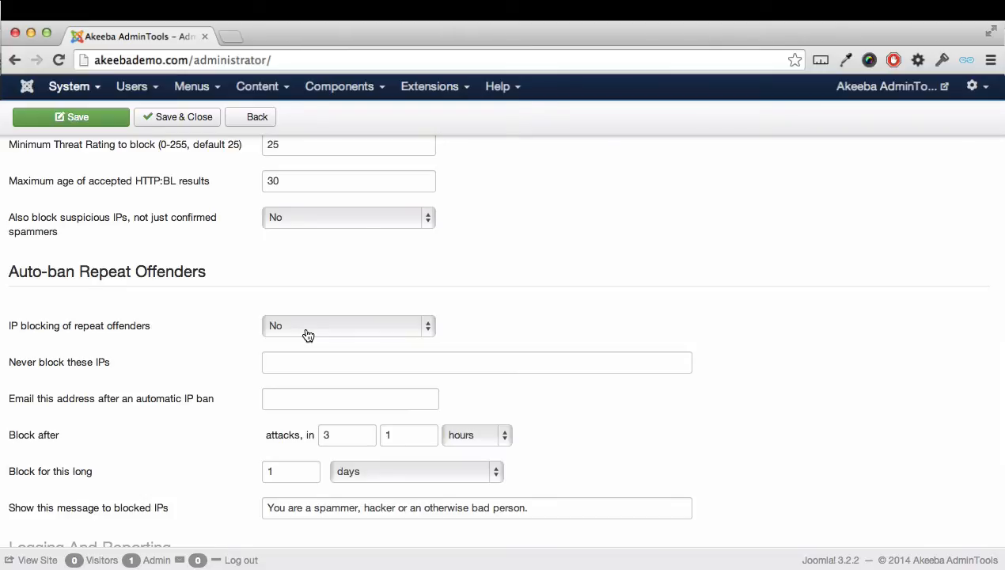
left_click(348, 325)
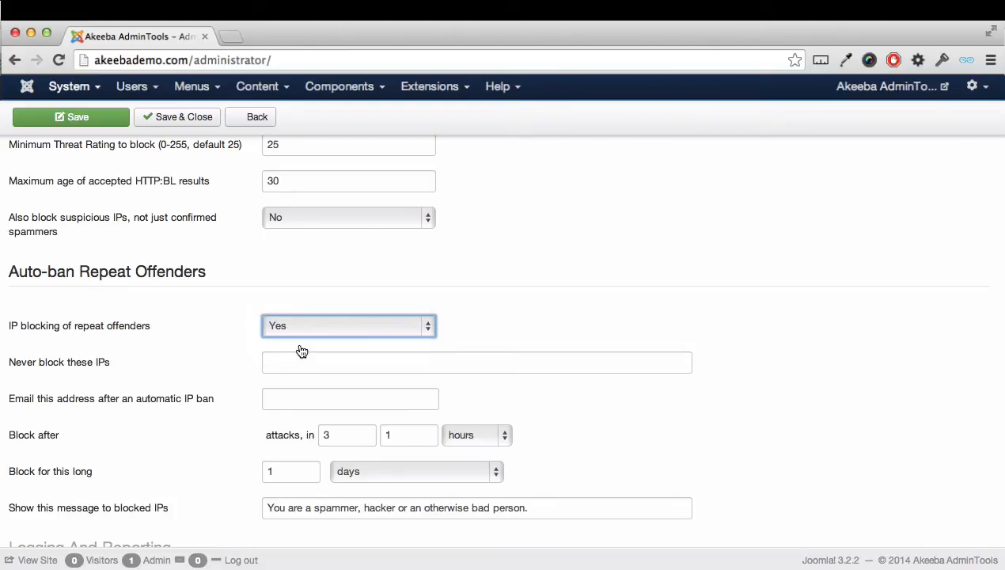
left_click(350, 398)
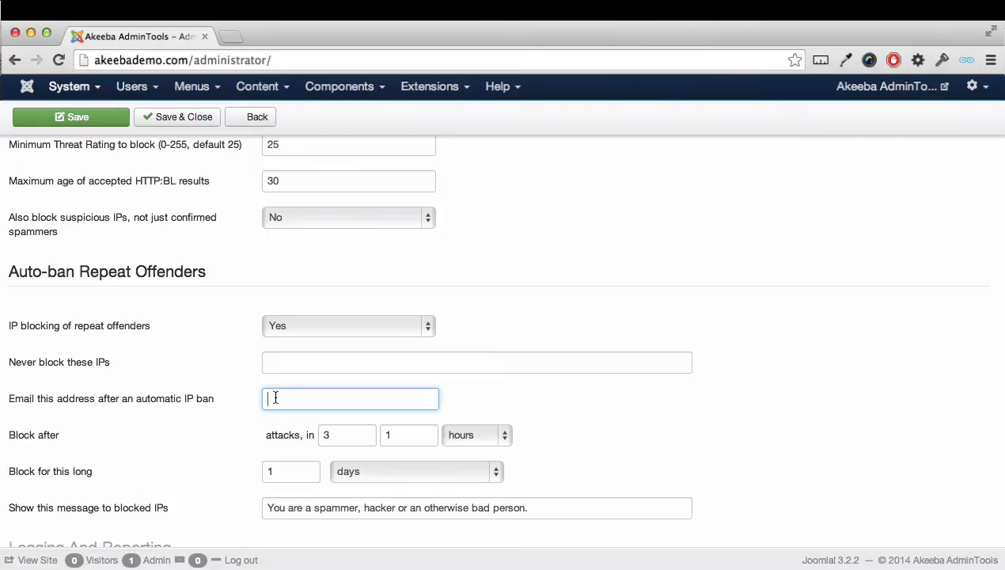
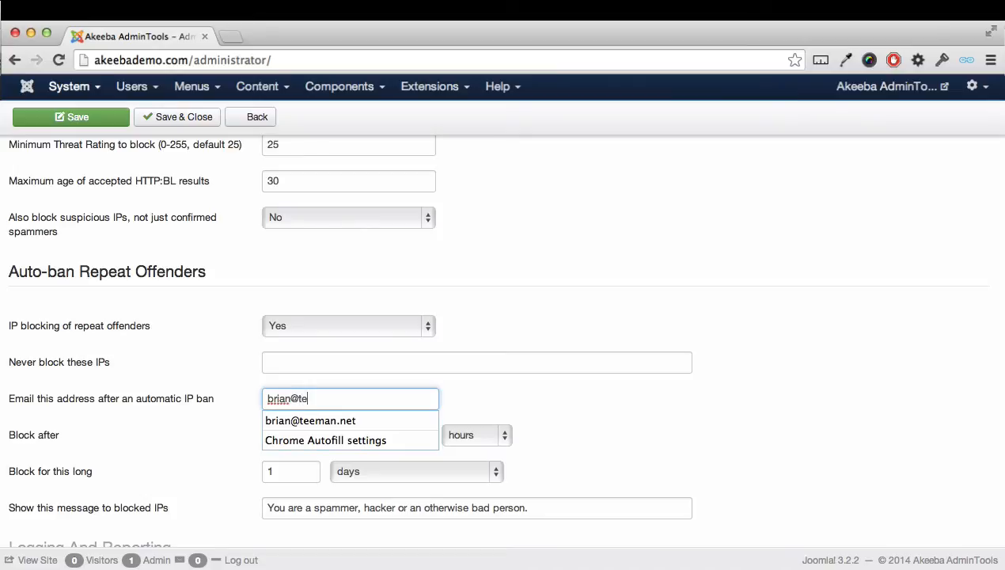
Enter a ban notification email and set the attack window to 15 minutes, readying the ban duration field.
left_click(310, 420)
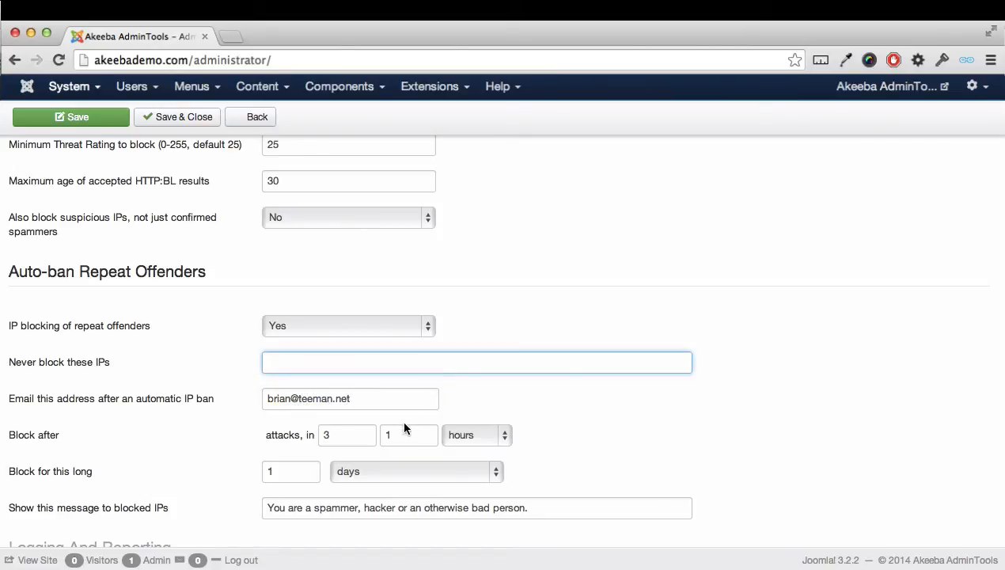
mouse_move(358, 453)
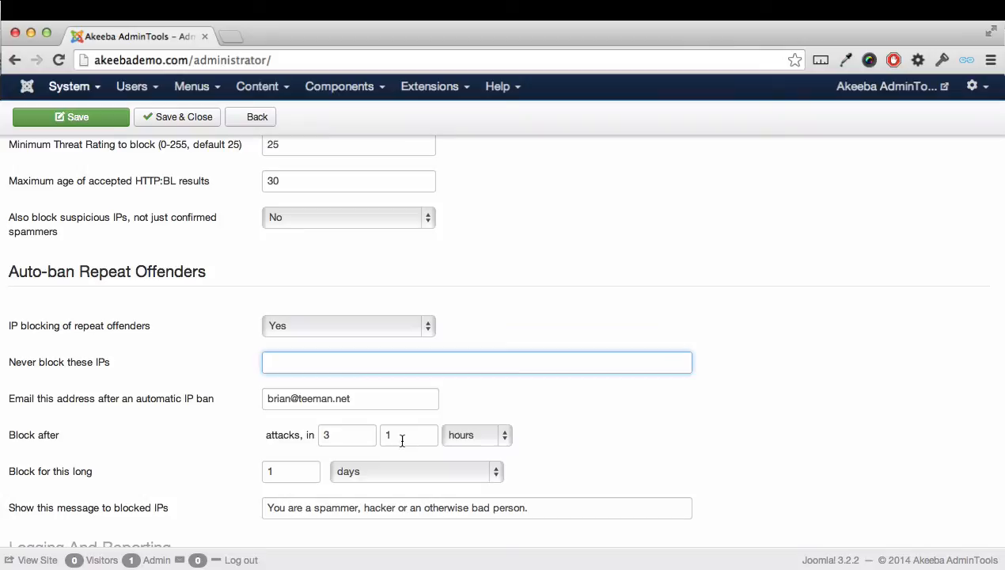
mouse_move(476, 435)
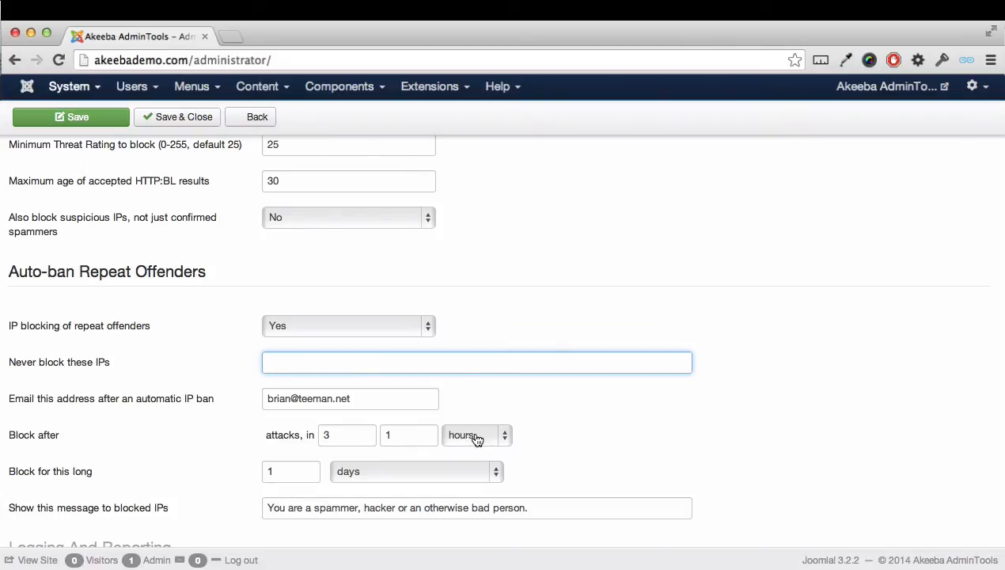
left_click(475, 434)
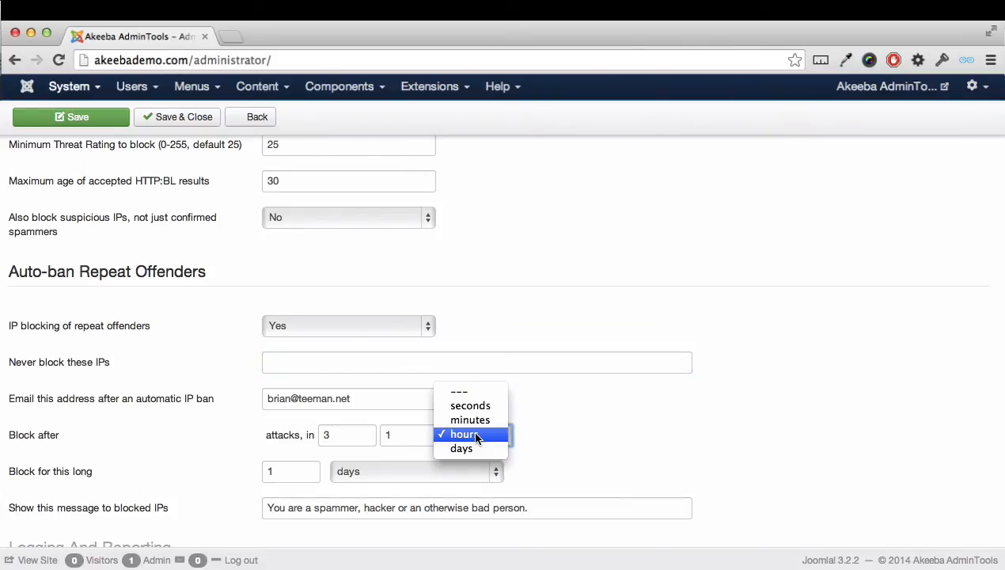
mouse_move(462, 448)
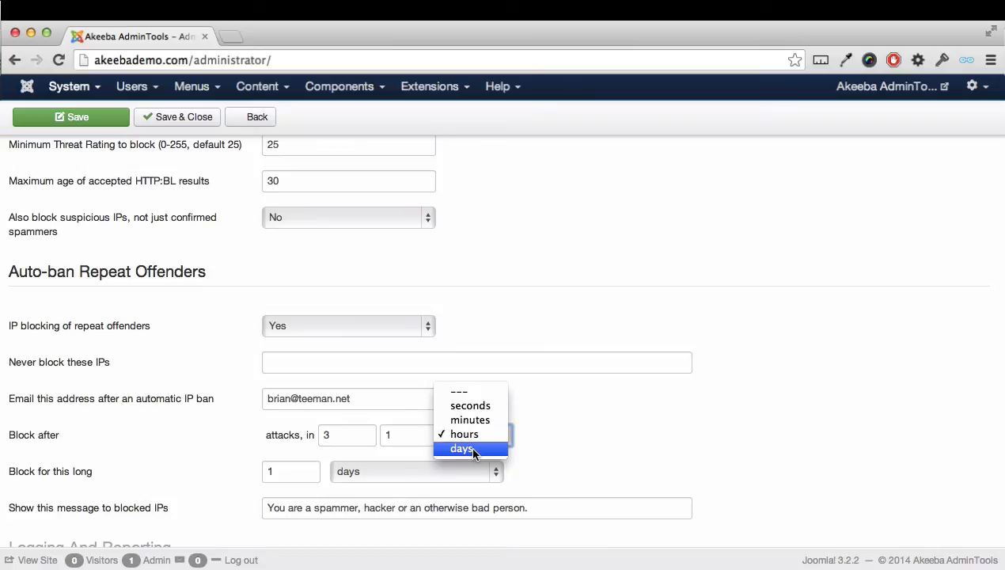
left_click(470, 420)
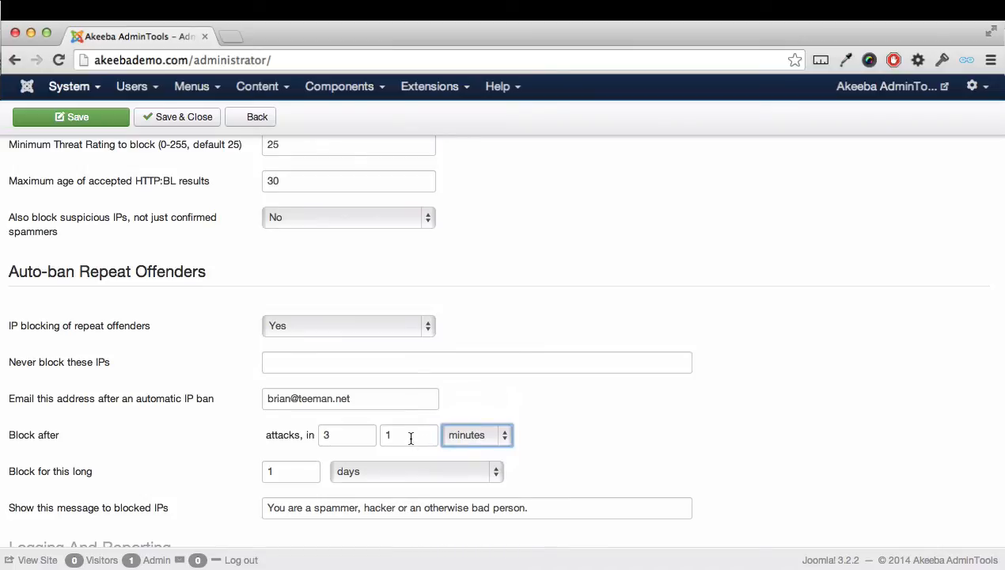
type("15")
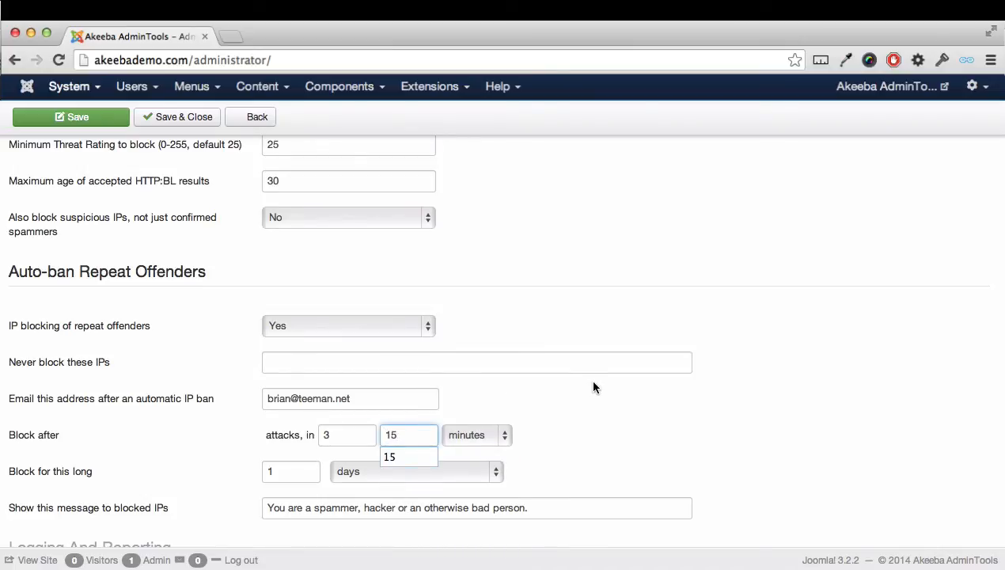
left_click(408, 434)
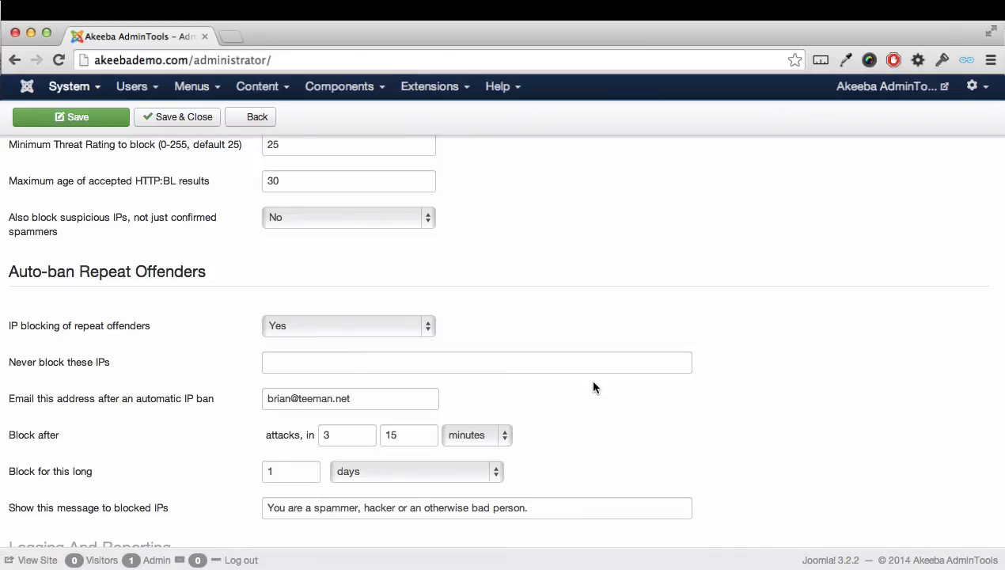
mouse_move(361, 485)
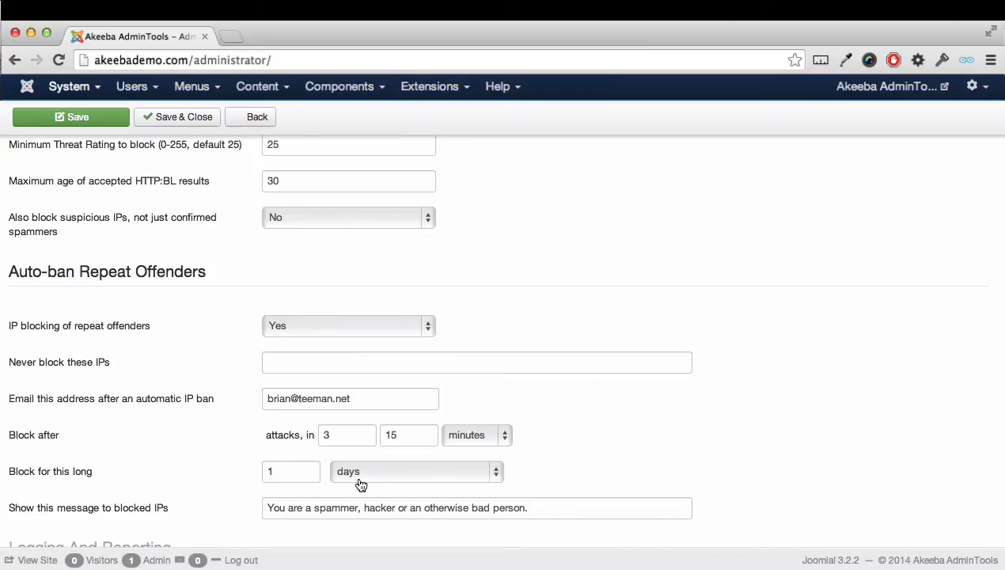
left_click(415, 471)
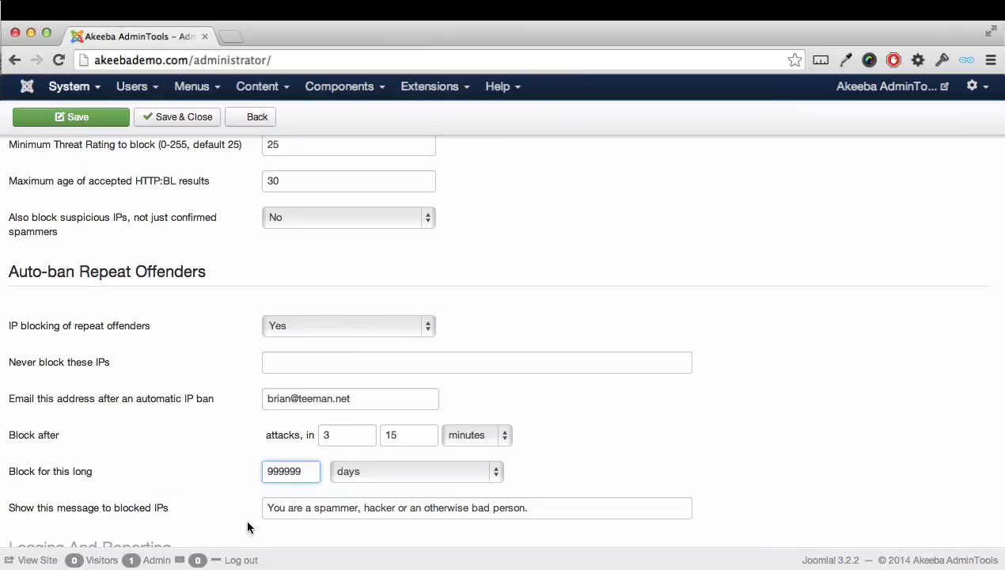
scroll("down", 3)
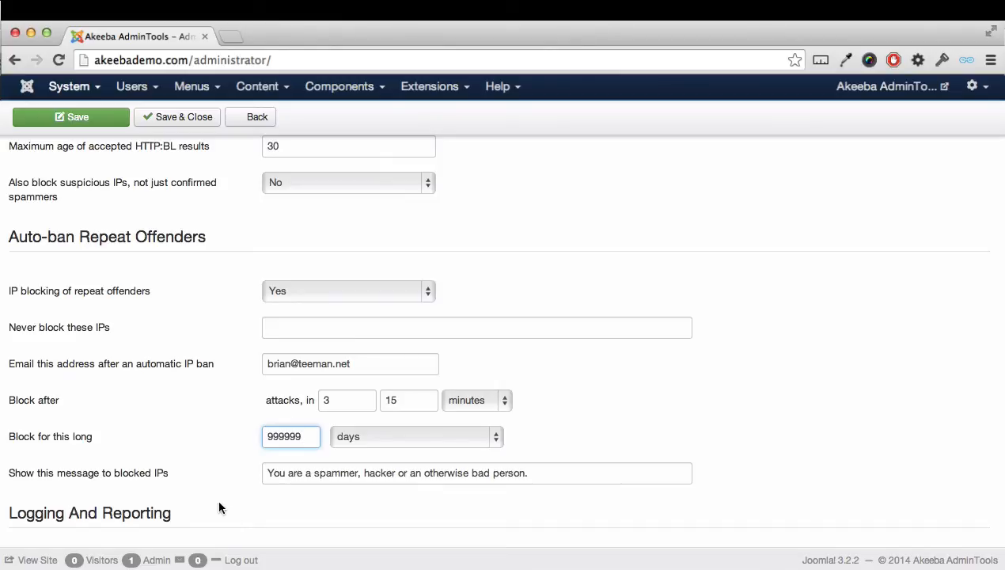
mouse_move(219, 504)
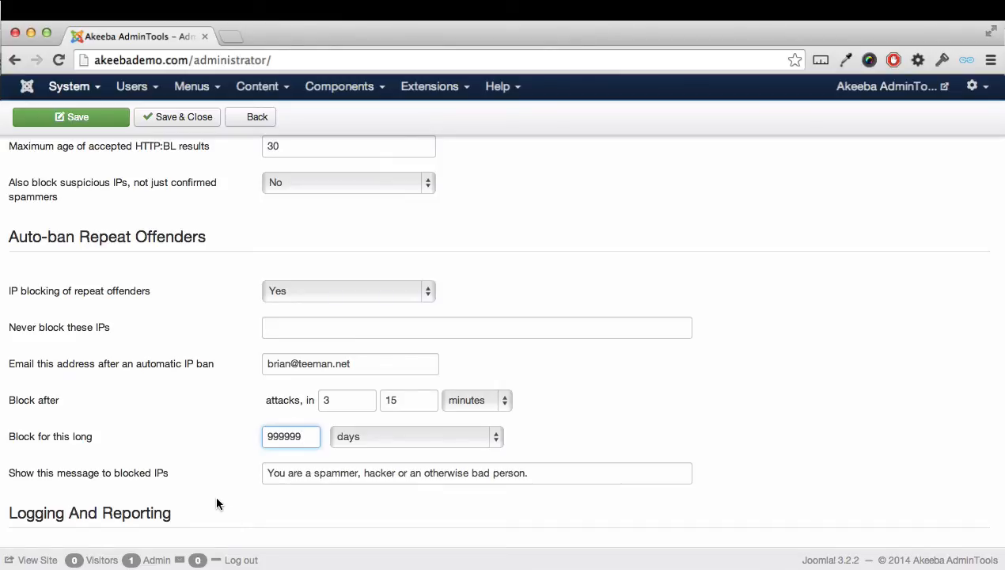
mouse_move(366, 490)
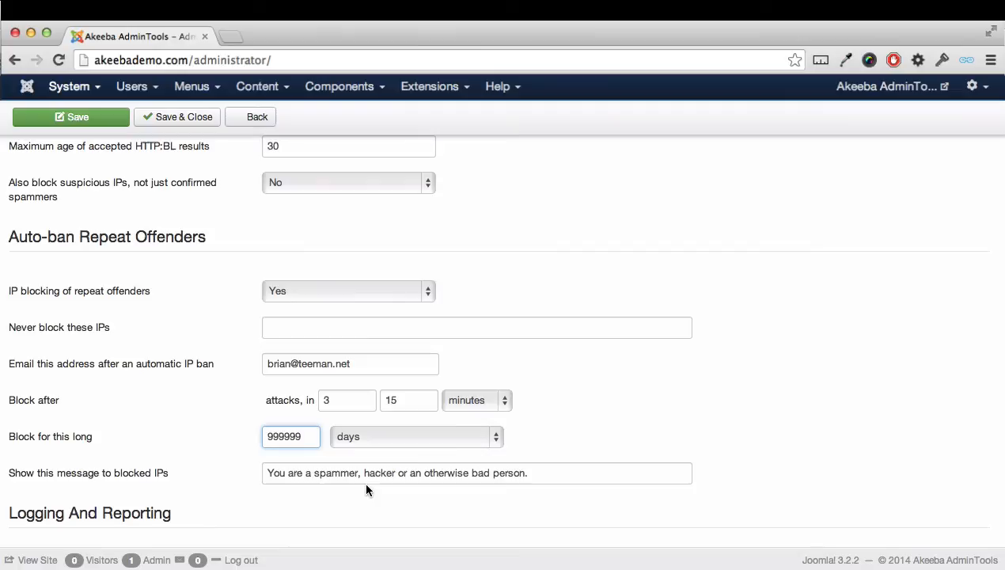
scroll("down", 3)
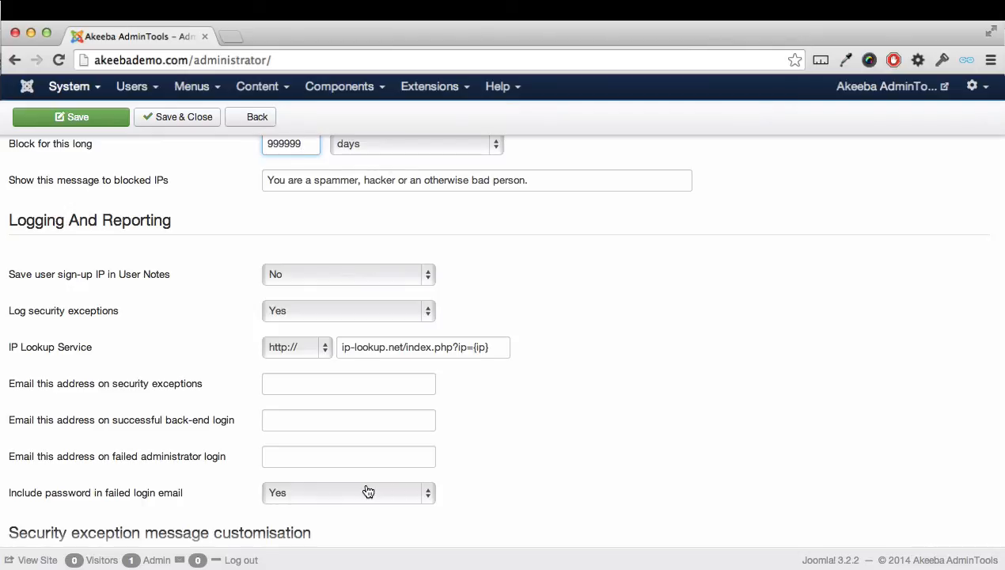
Set 'Save user sign-up IP in User Notes' to Yes and move to the back-end login notification field.
left_click(349, 274)
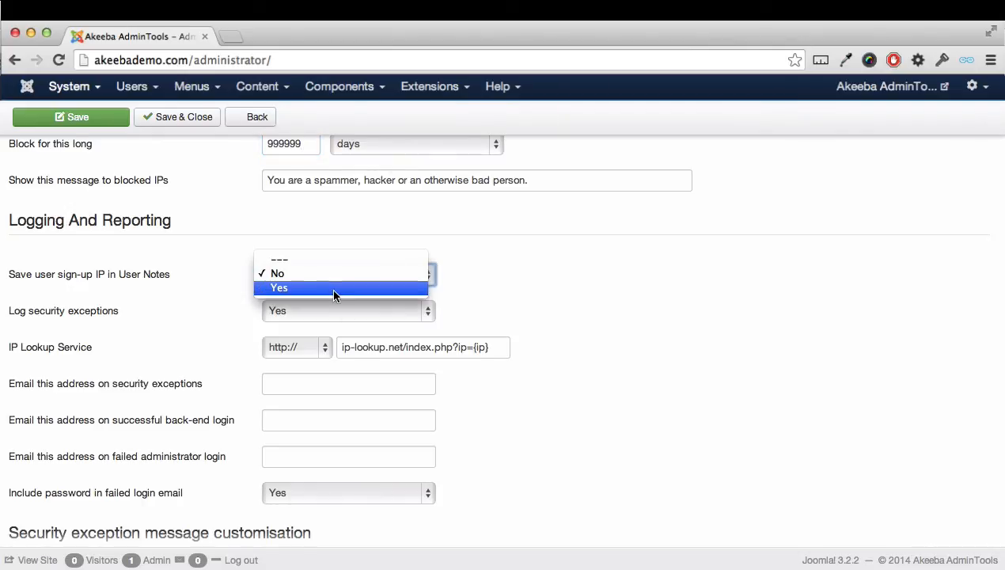
left_click(279, 287)
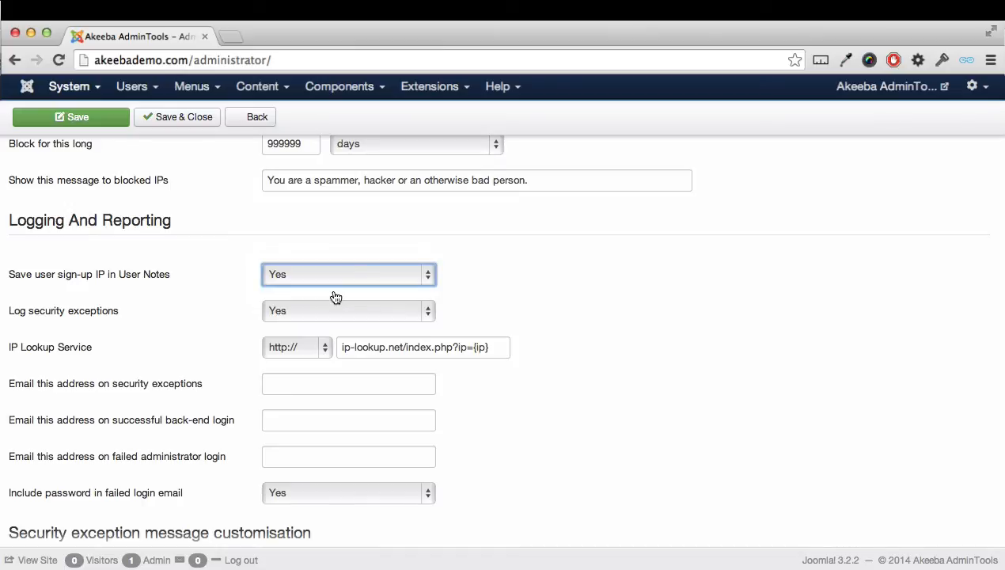
mouse_move(265, 317)
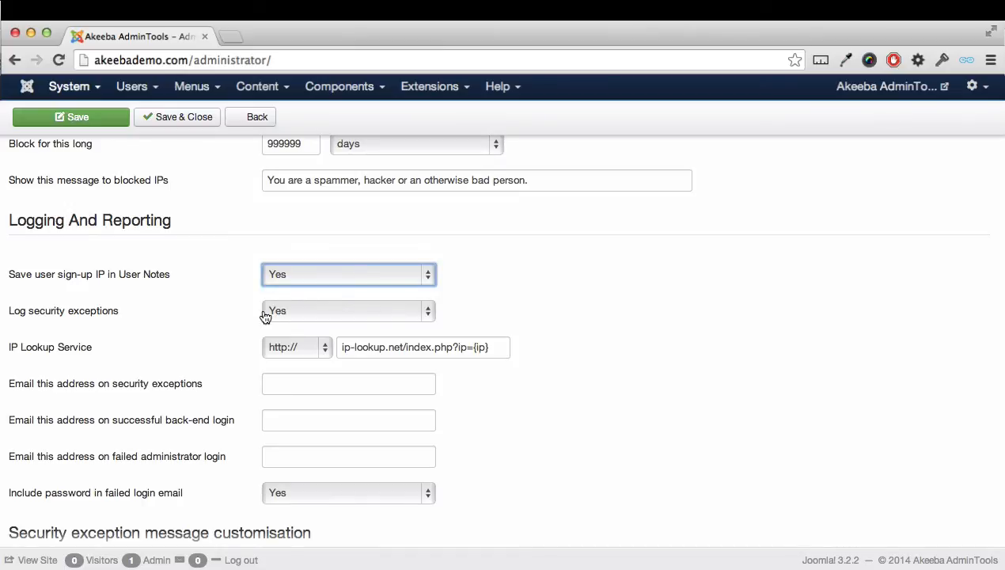
mouse_move(252, 329)
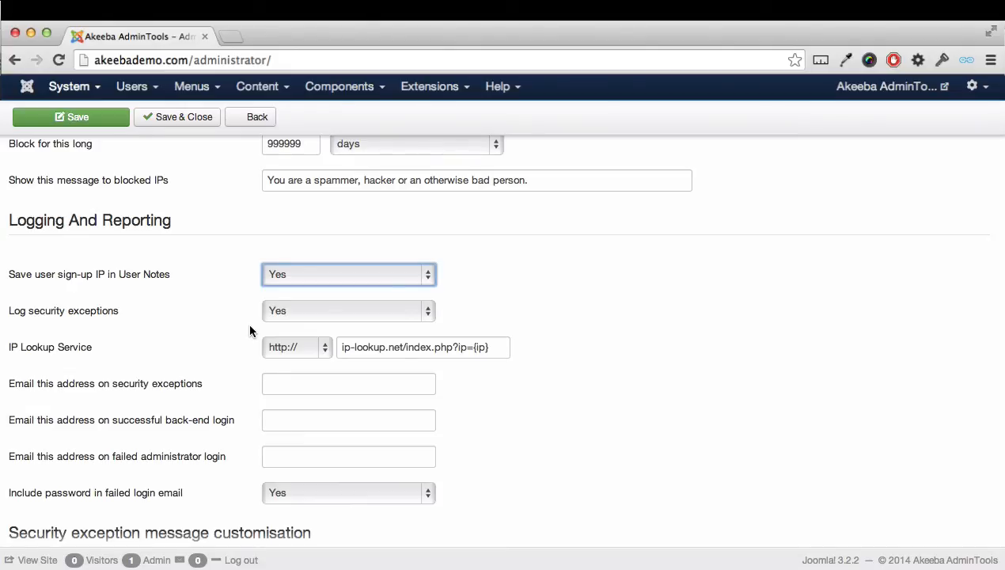
mouse_move(221, 391)
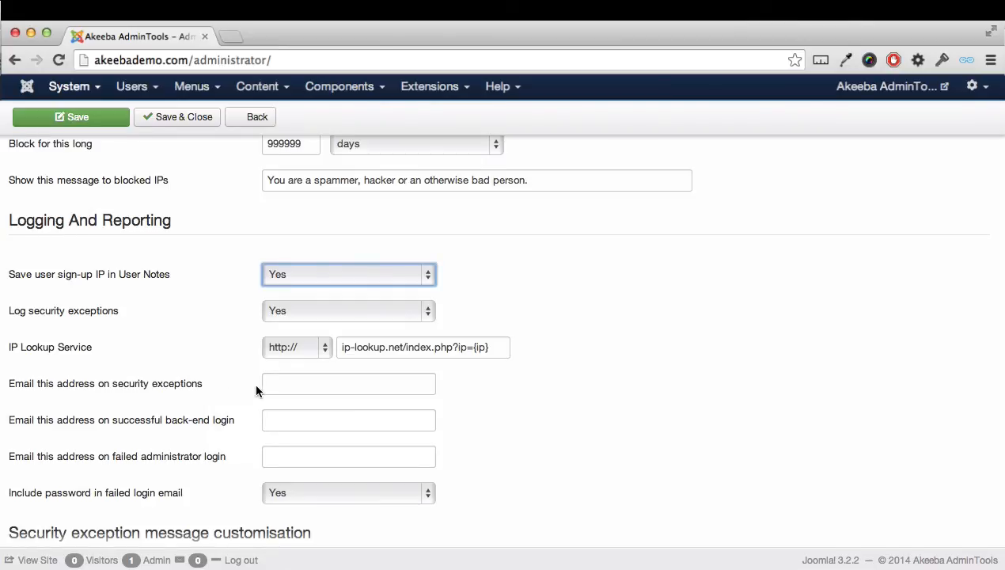
left_click(348, 383)
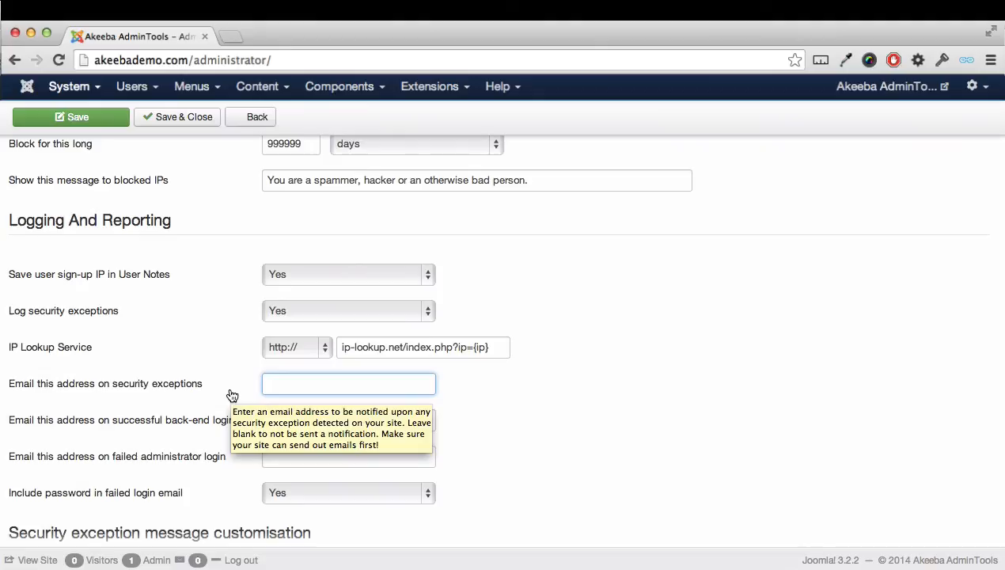
mouse_move(277, 436)
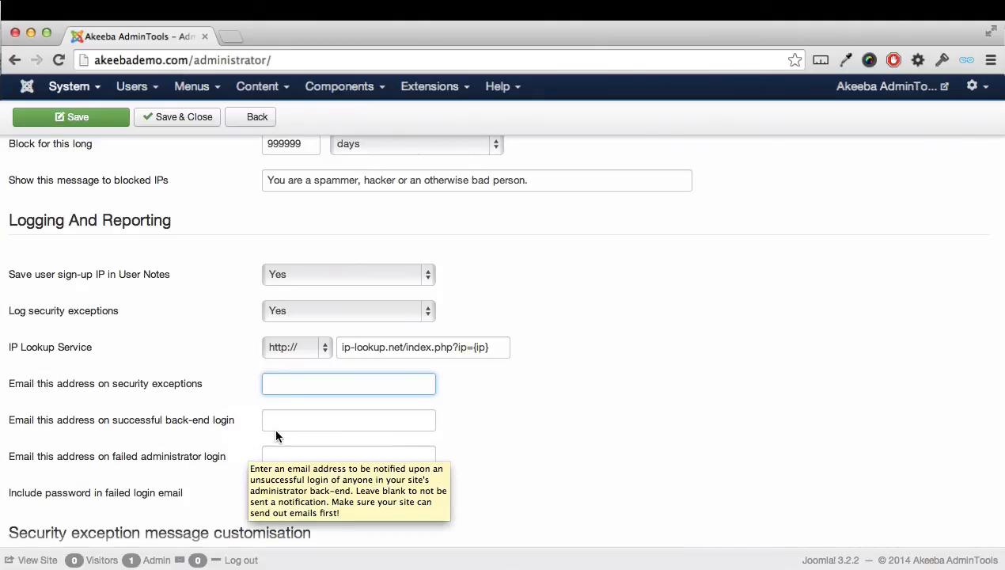
mouse_move(414, 429)
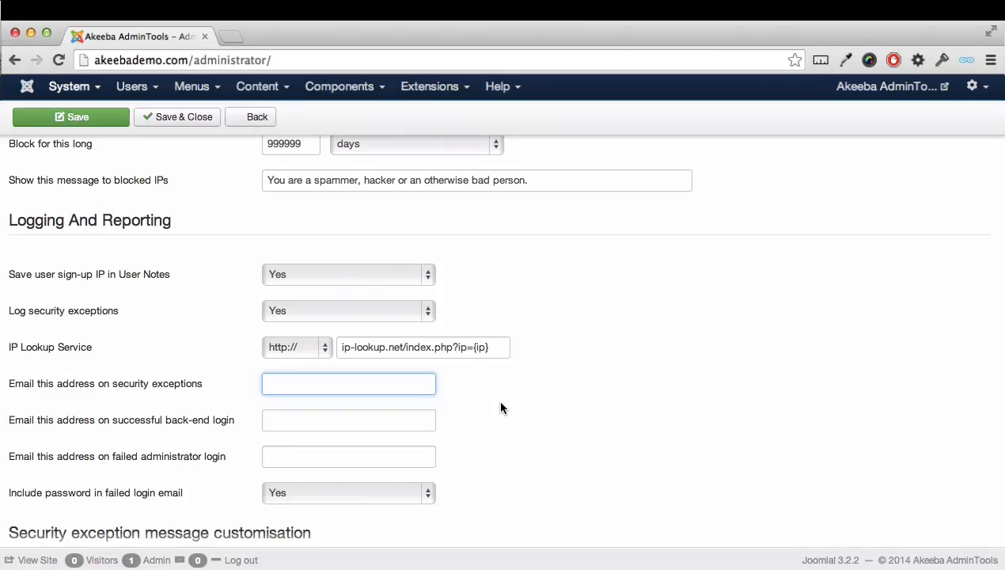
left_click(349, 420)
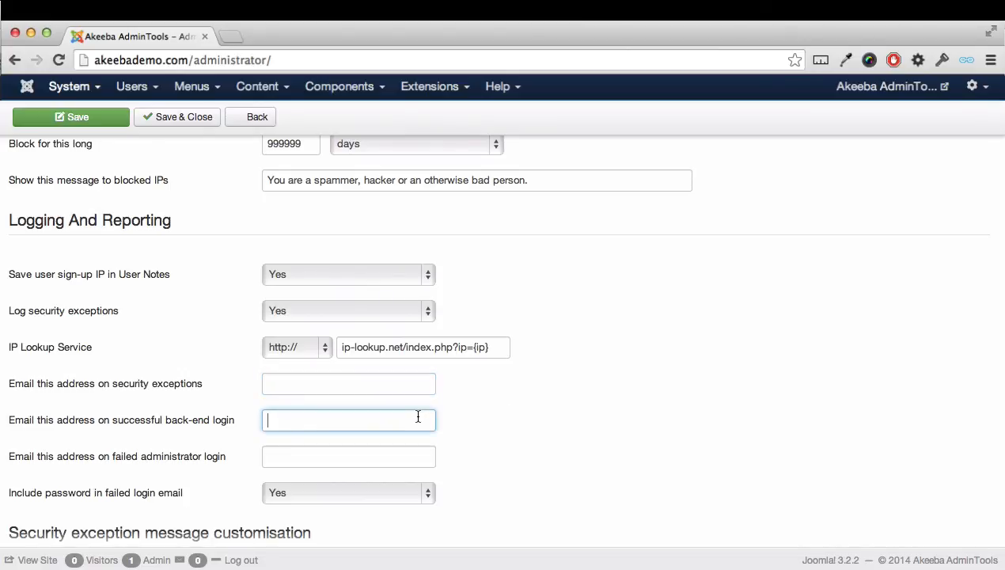
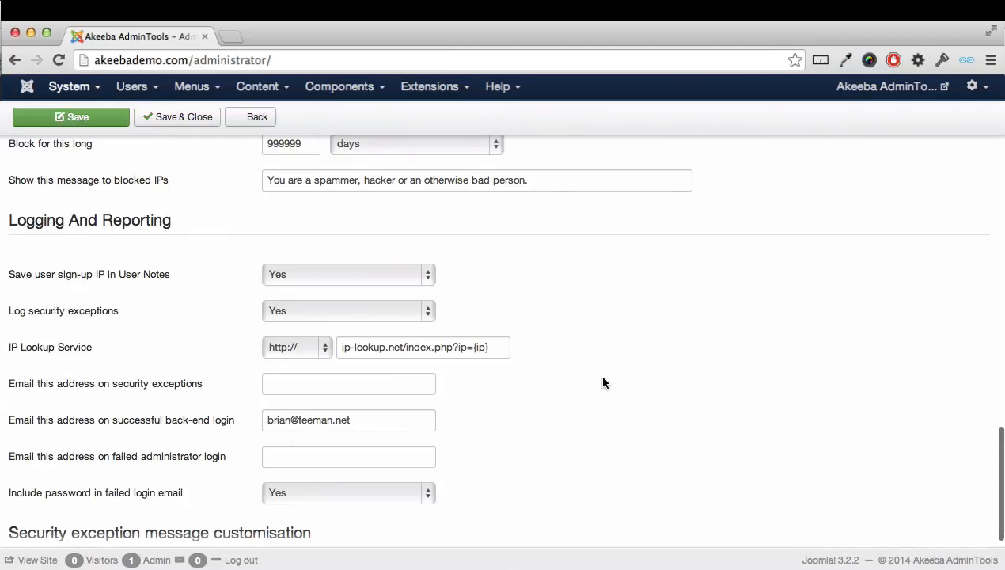
scroll("down", 3)
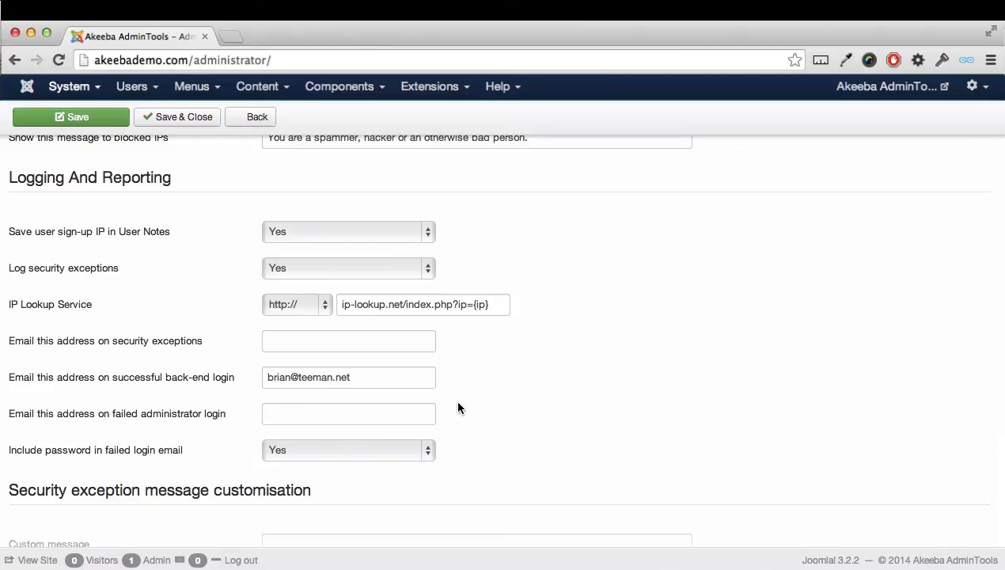
scroll("down", 3)
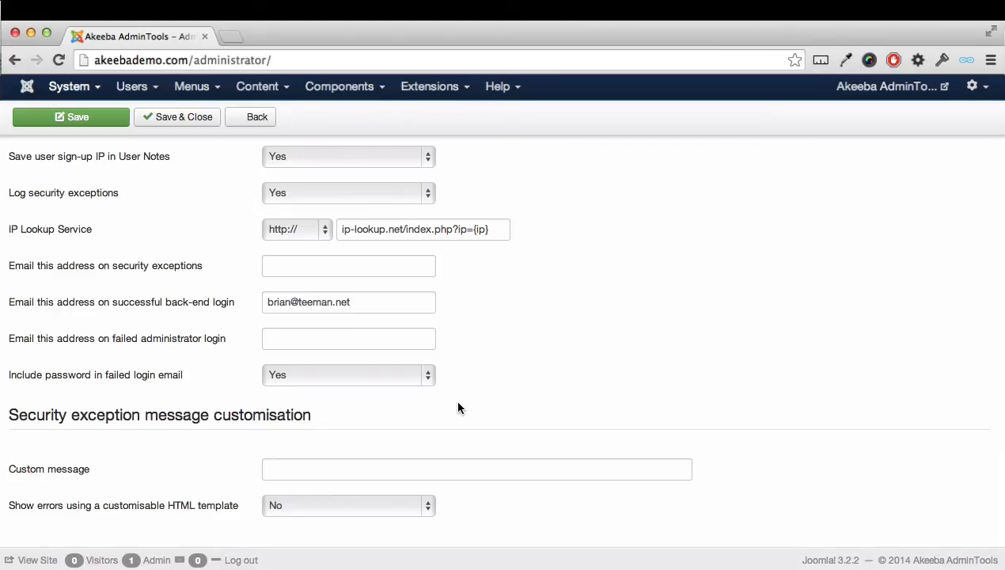
left_click(178, 116)
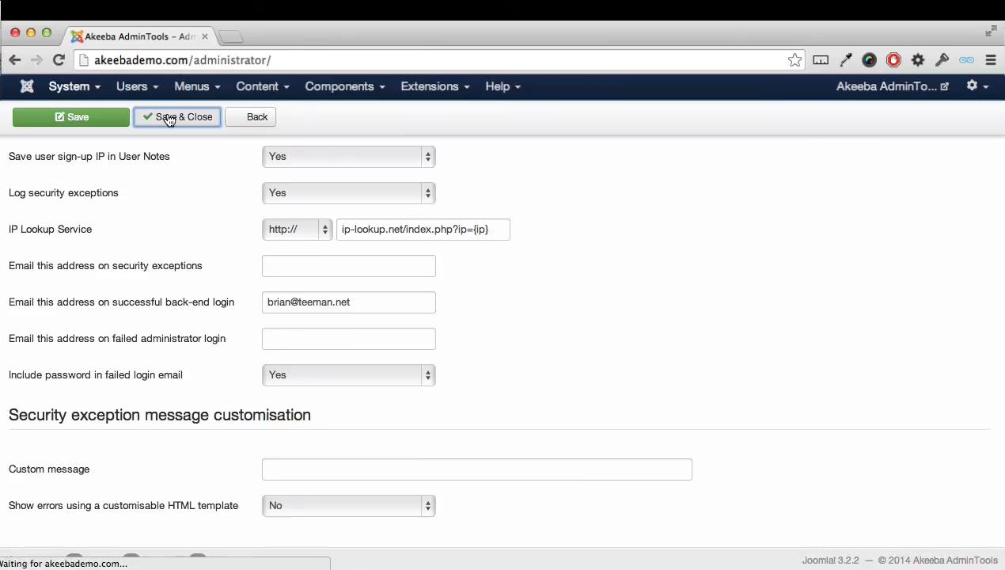
left_click(177, 116)
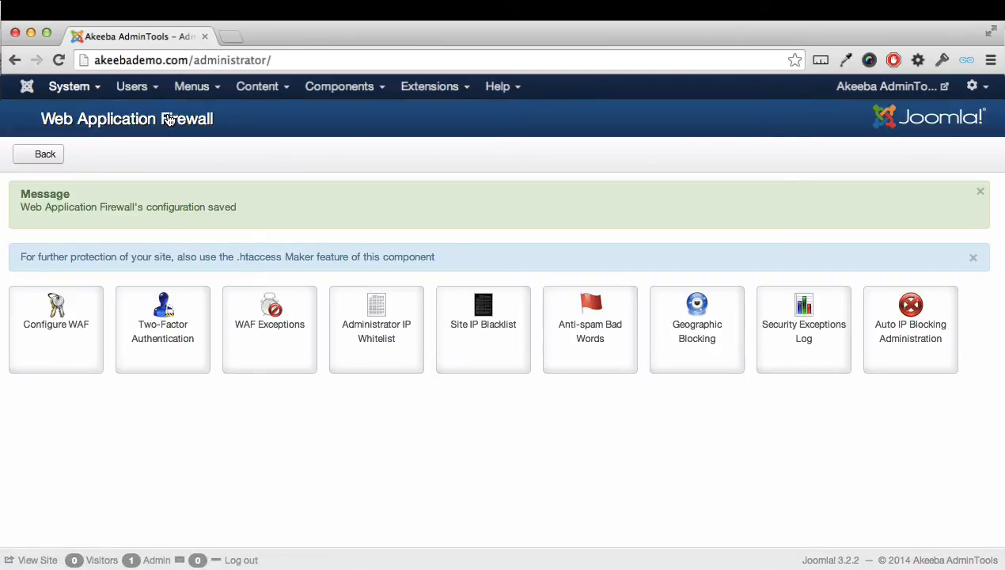